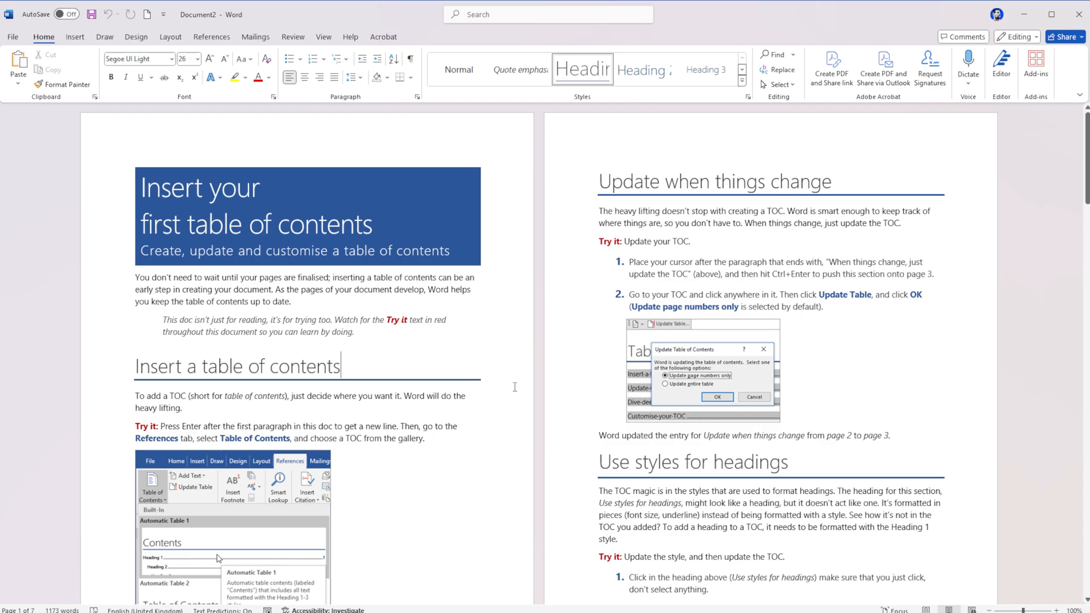
mouse_move(498, 237)
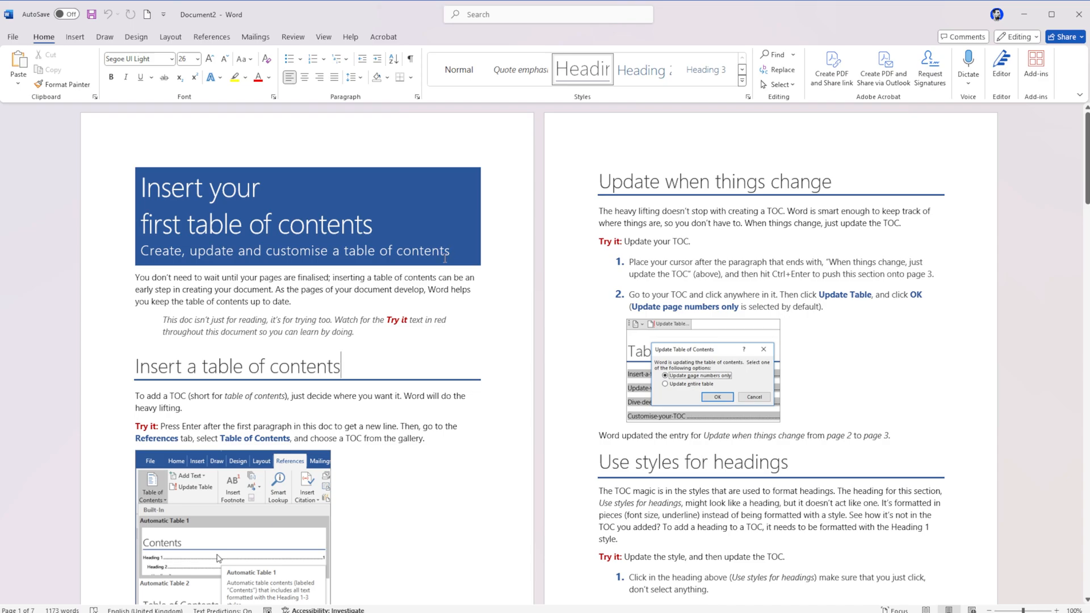
Step: Scroll to the Customise your TOC section and place the cursor in its first paragraph
scroll("down", 3)
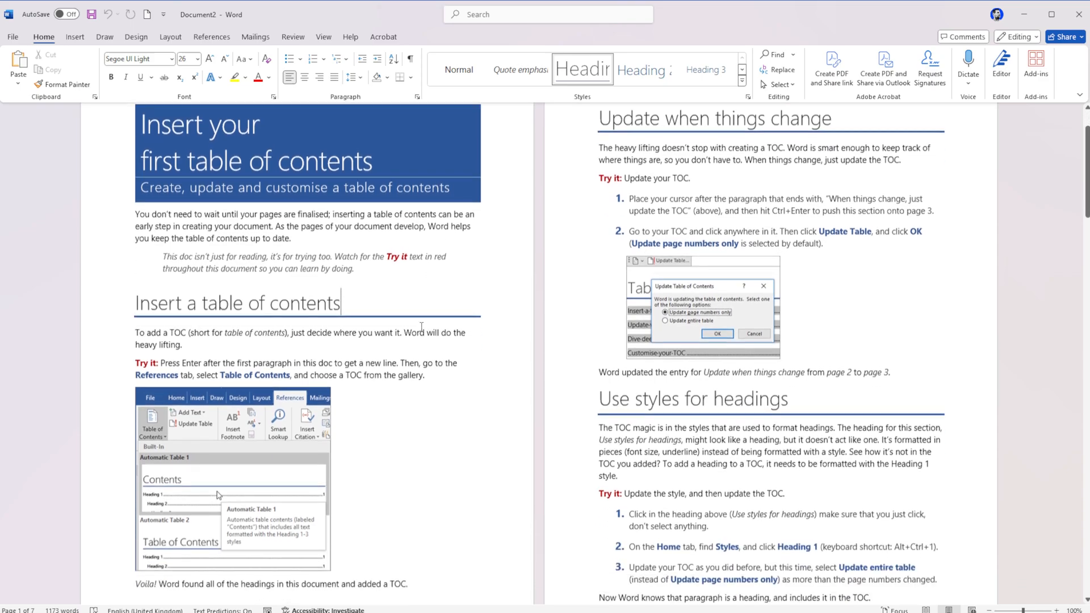
scroll("down", 3)
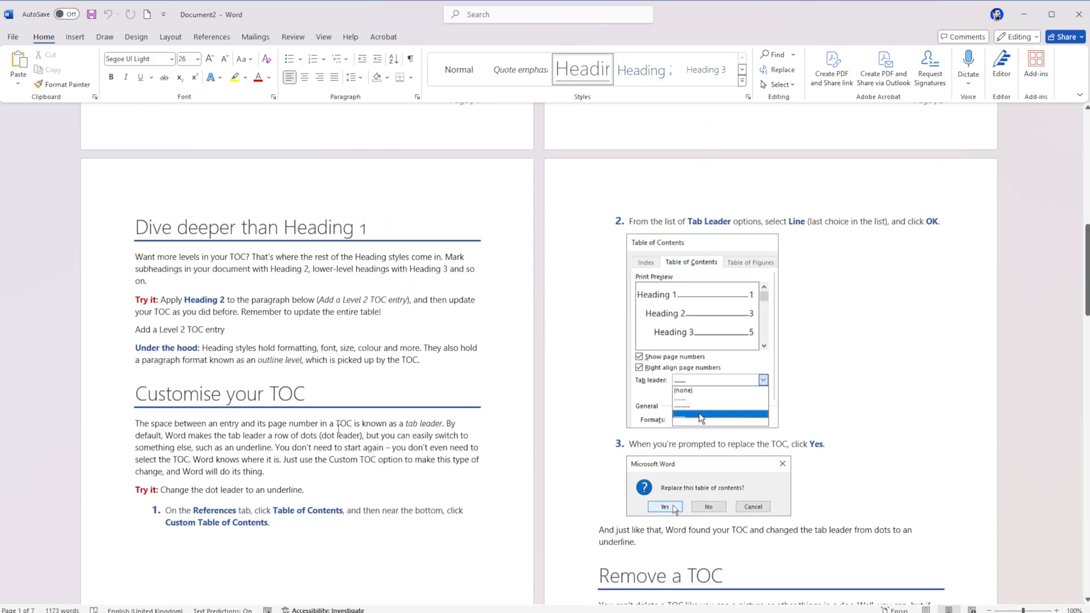
double_click(343, 424)
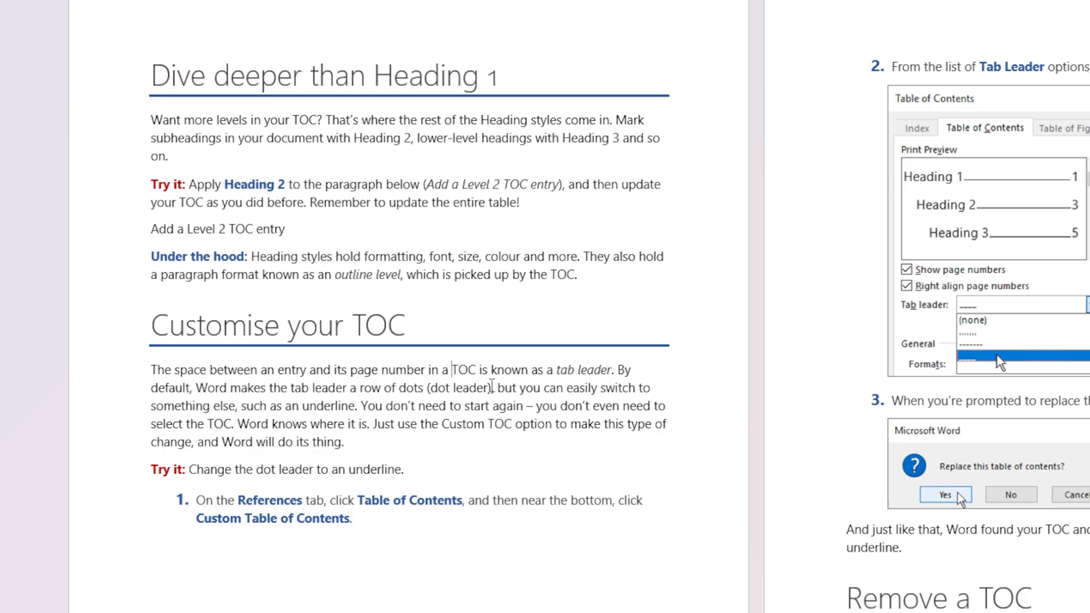
Step: Reposition the cursor in the paragraph and show the References citation tools
double_click(458, 388)
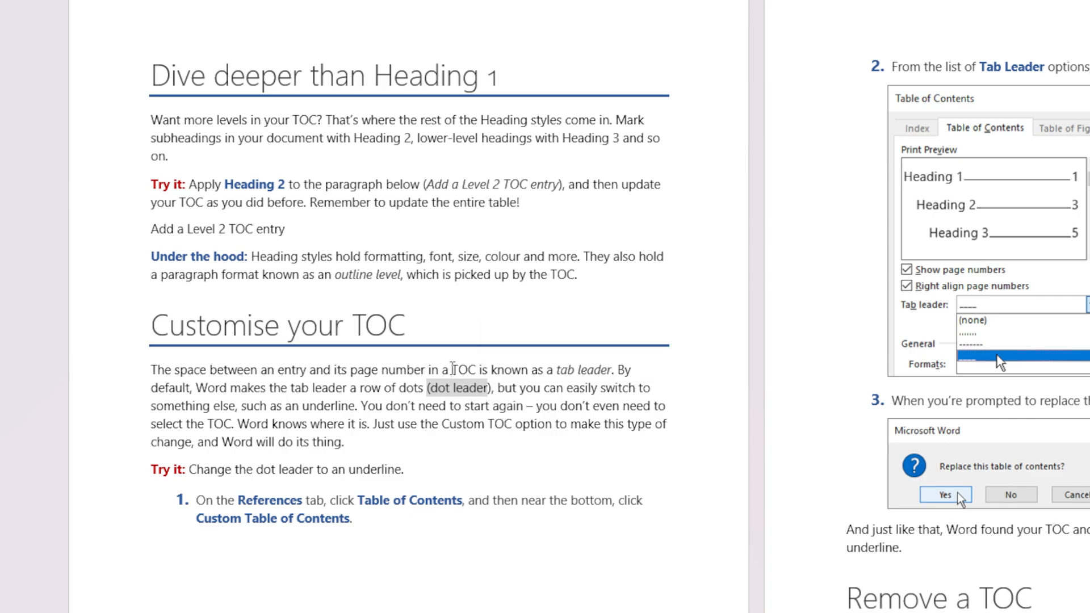
mouse_move(518, 454)
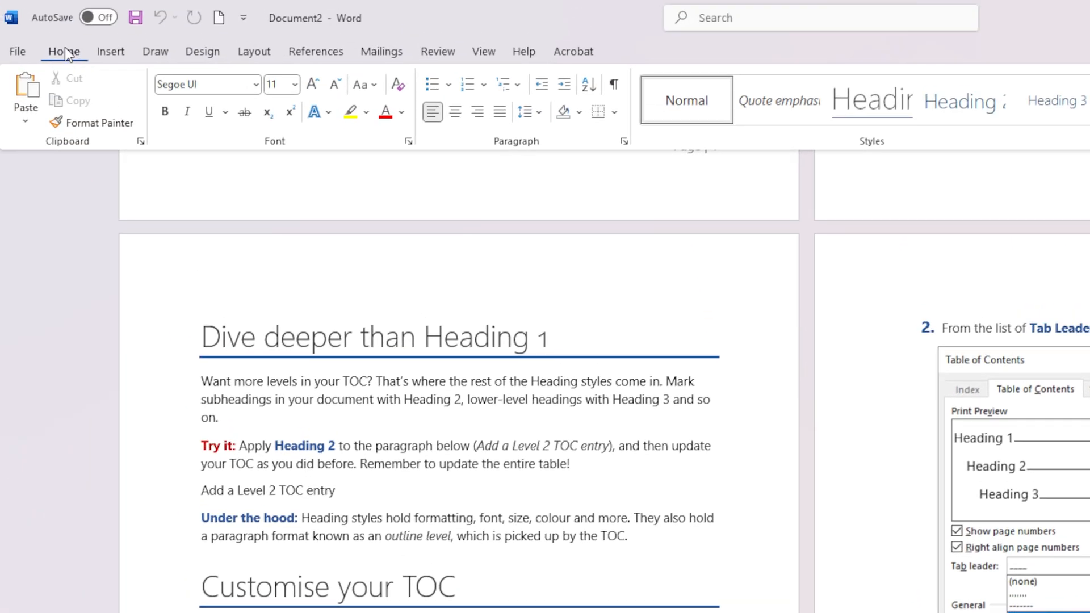
mouse_move(315, 51)
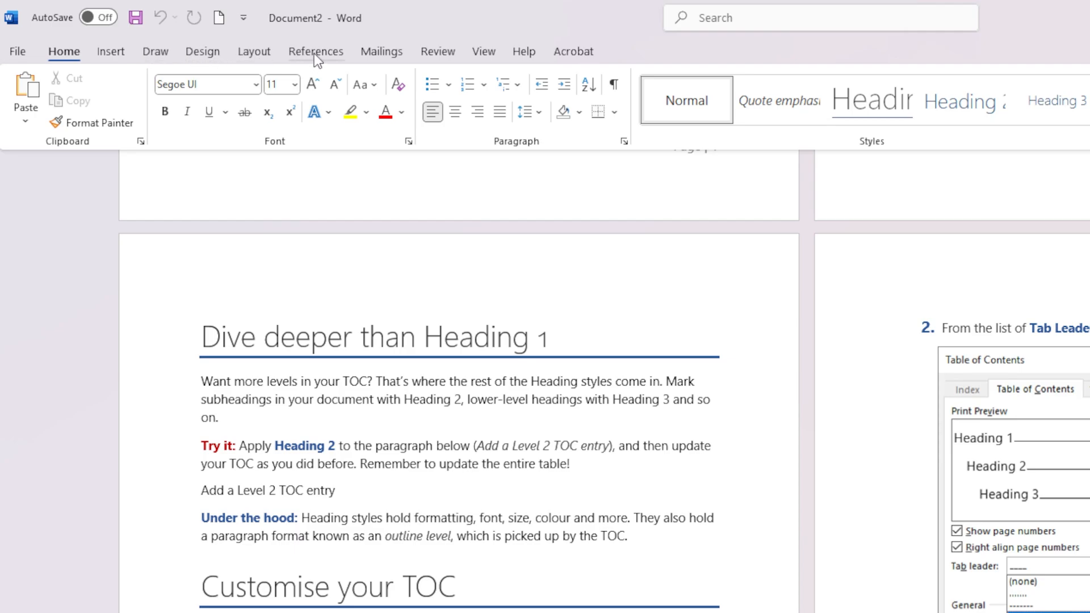
left_click(316, 51)
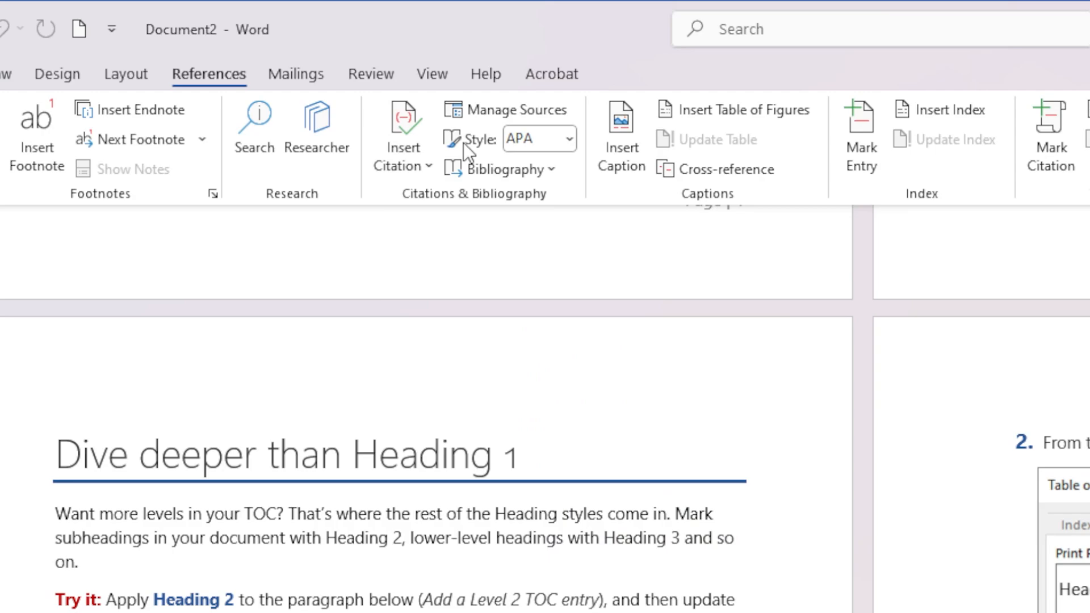
mouse_move(402, 133)
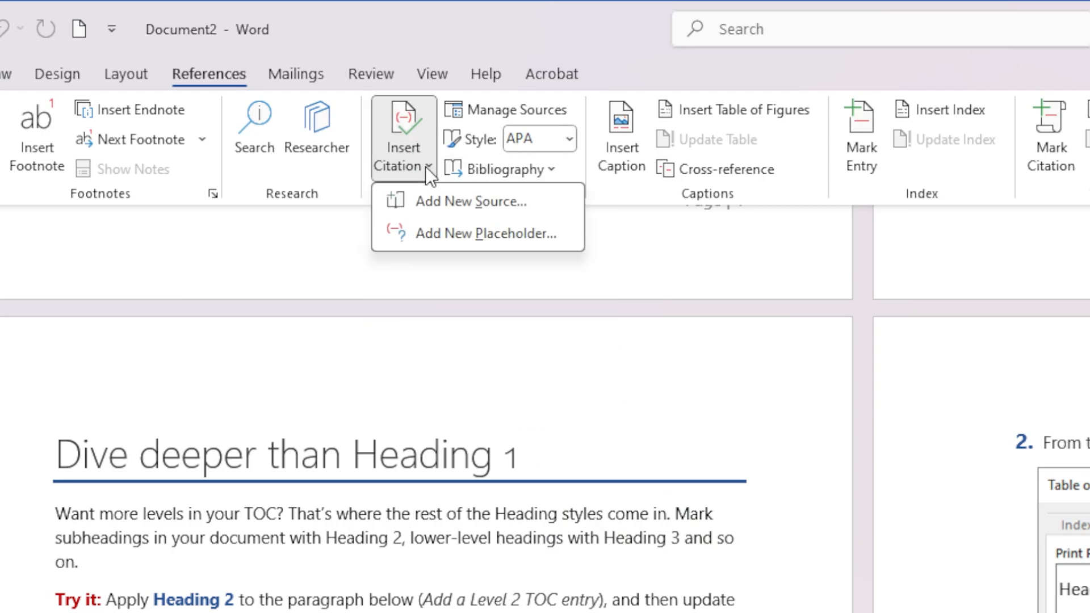
mouse_move(445, 201)
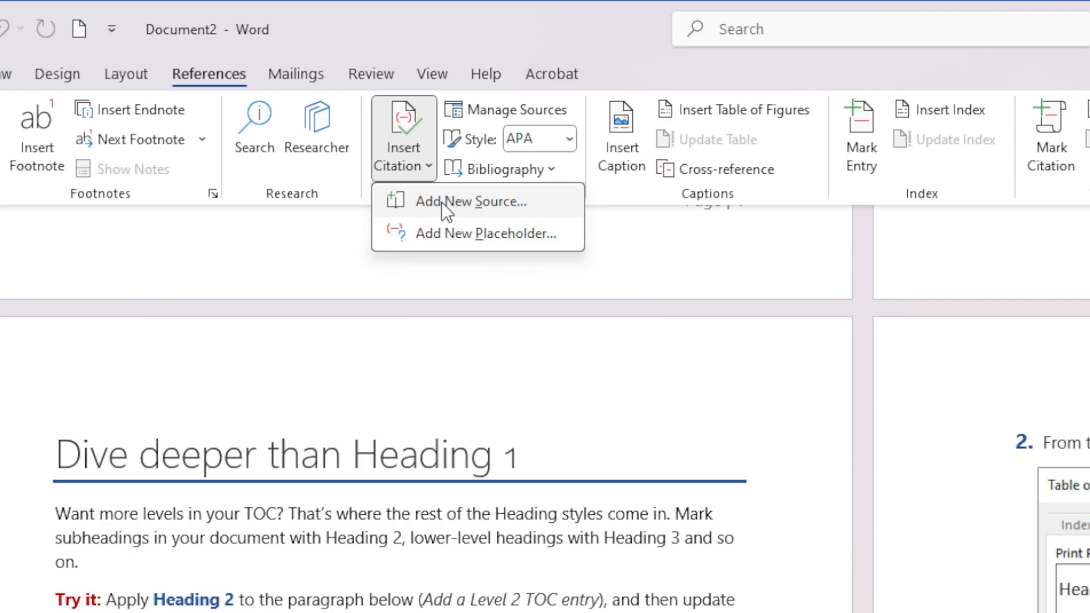
Step: Start Add New Source and browse the source types, keeping Web site selected
left_click(471, 201)
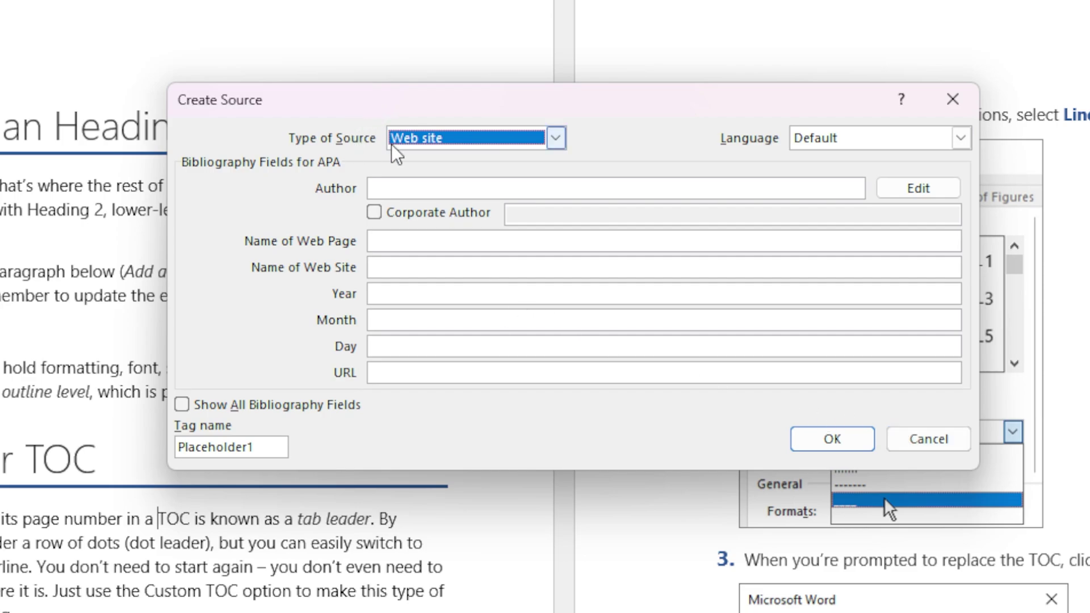
left_click(555, 138)
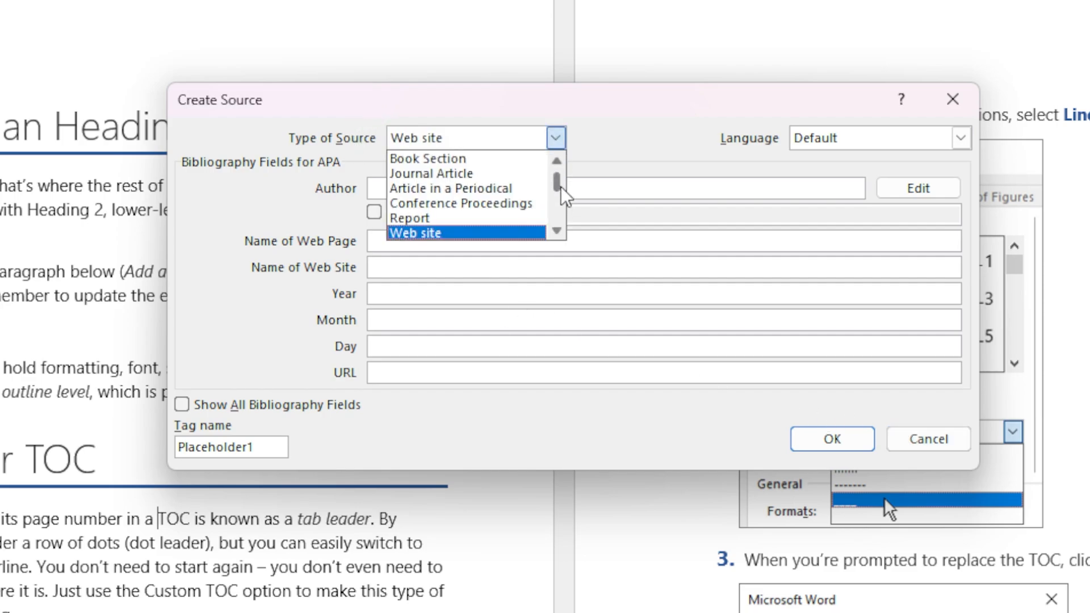
scroll("up", 3)
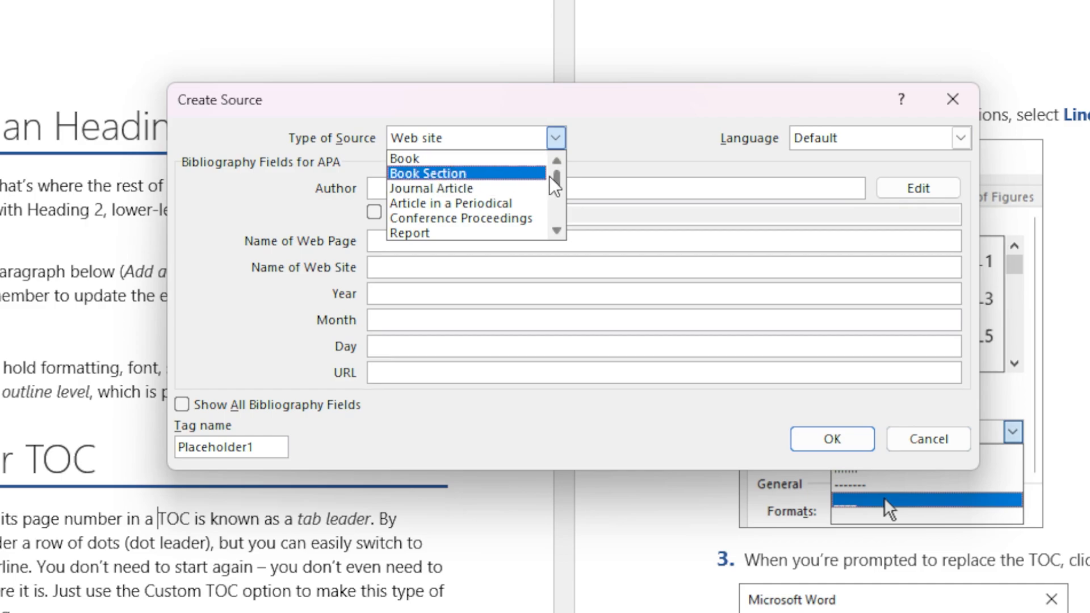
mouse_move(546, 218)
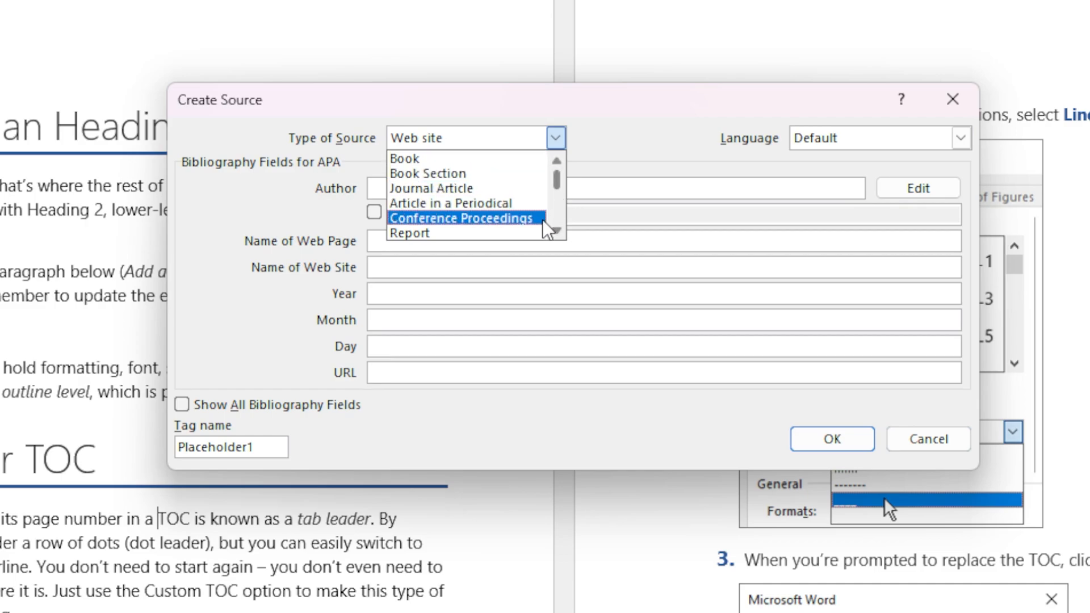
scroll("down", 3)
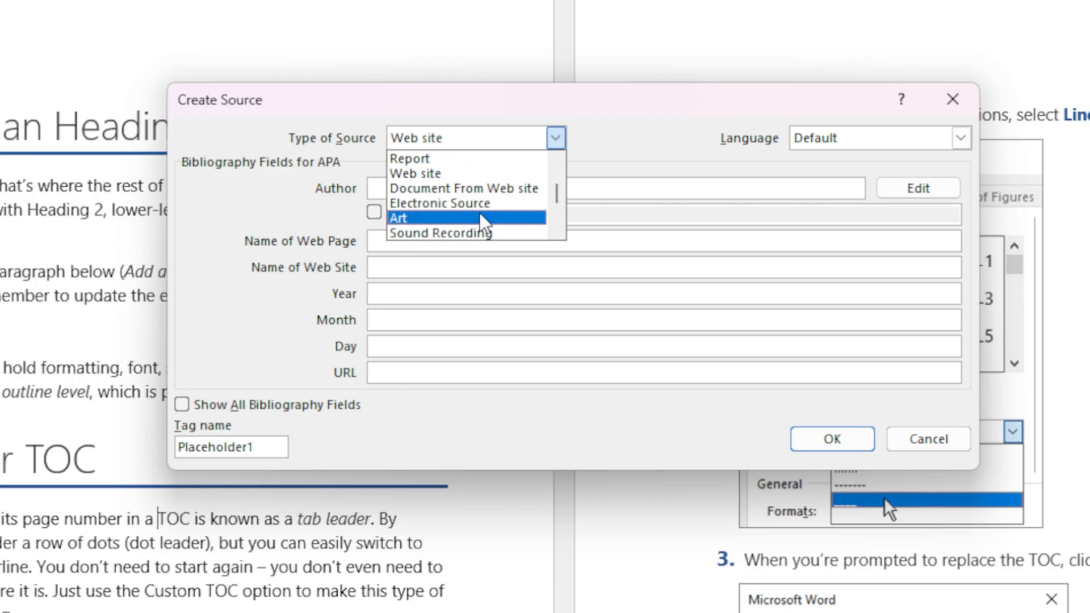
mouse_move(496, 229)
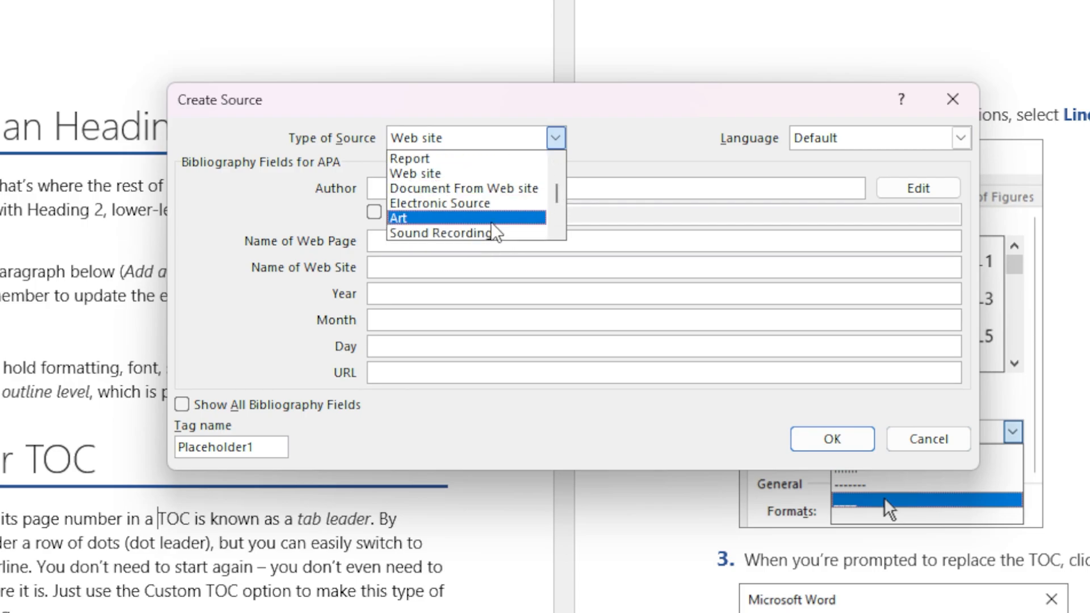
left_click(414, 173)
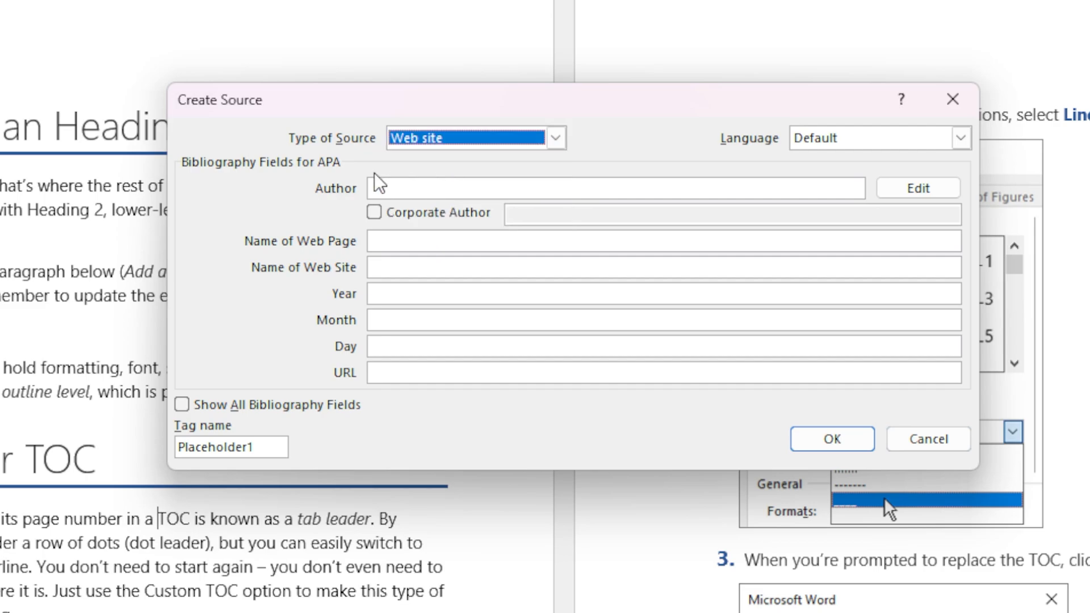
mouse_move(399, 184)
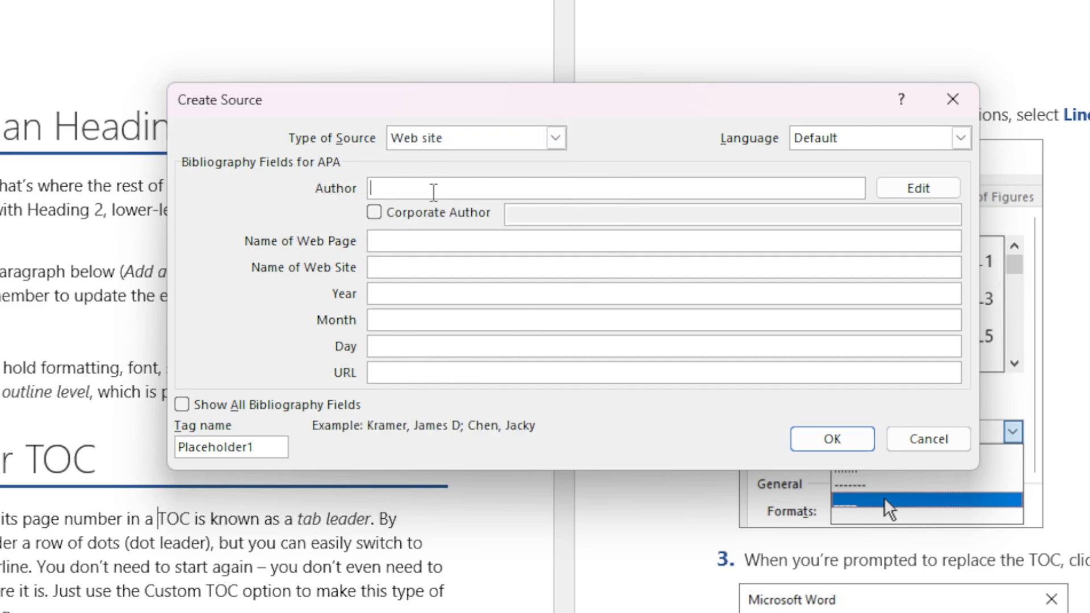
Step: Enter author Nick and web page name 'How to guides'
type("Nick")
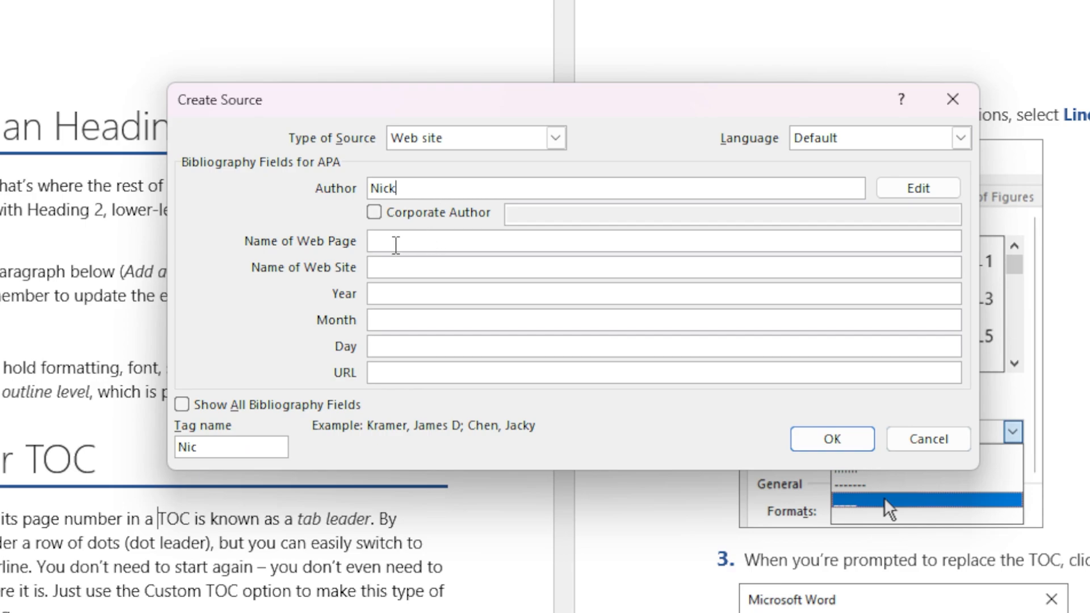
left_click(664, 241)
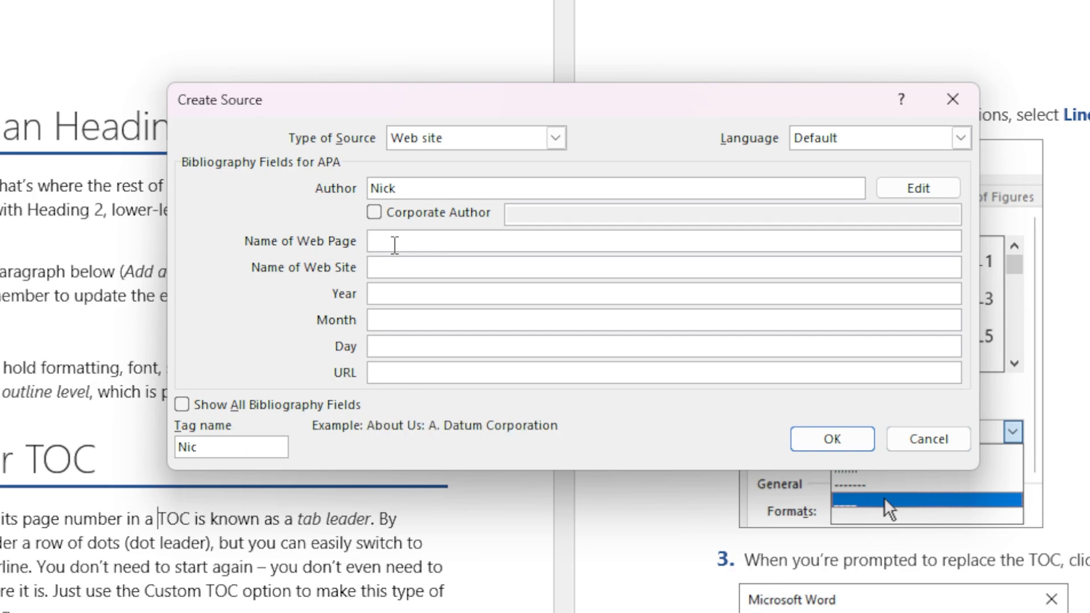
type("How to gui")
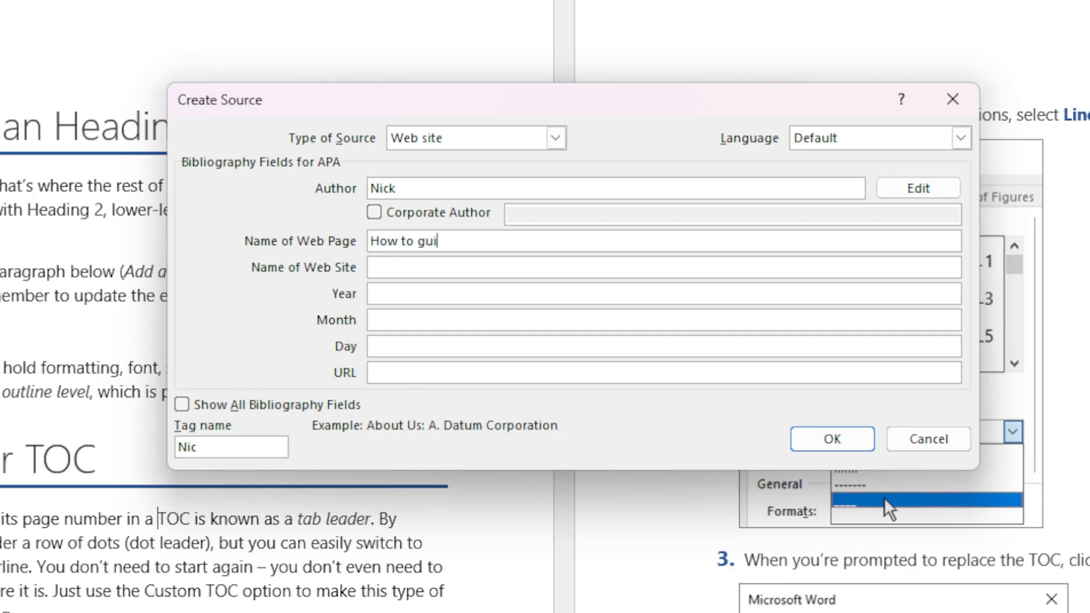
type("des")
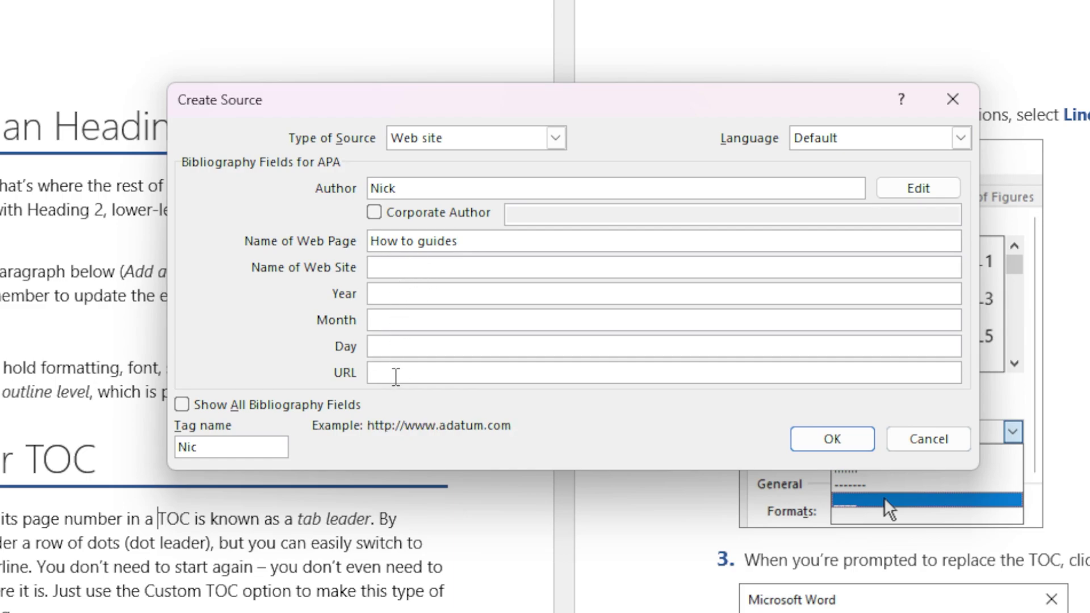
Step: Enter URL thatofficeguy.com and tag ThatOfficeGuy, then confirm the source
type("thatoffice")
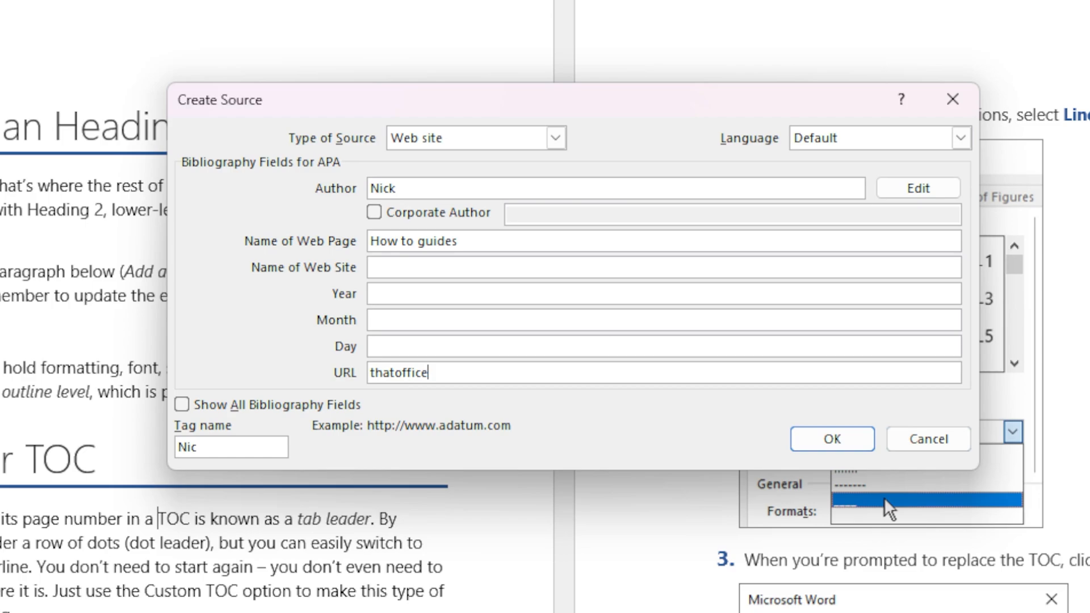
type("guy.com")
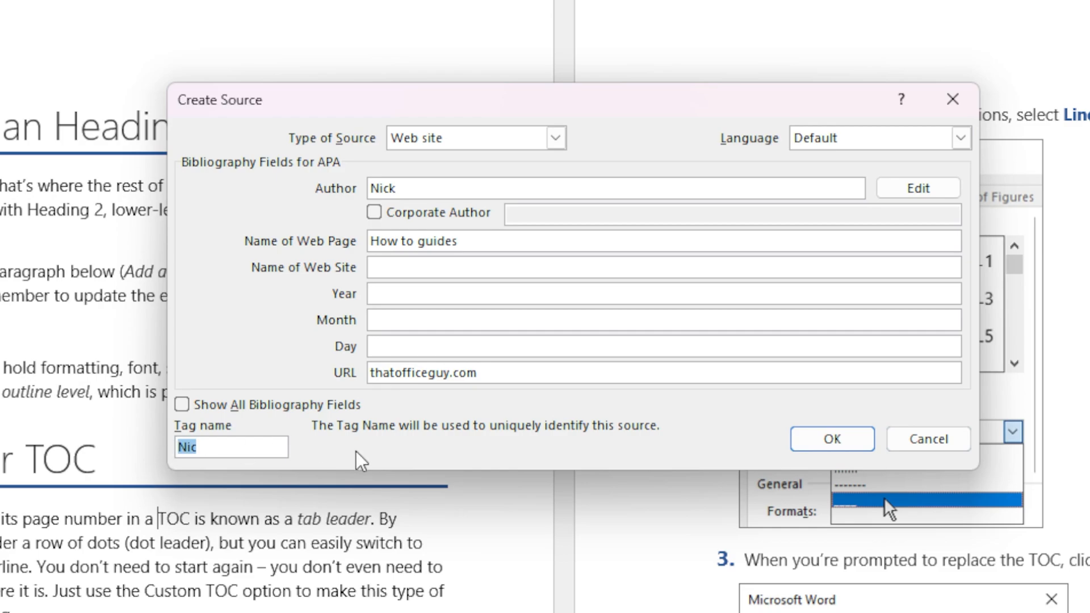
mouse_move(366, 460)
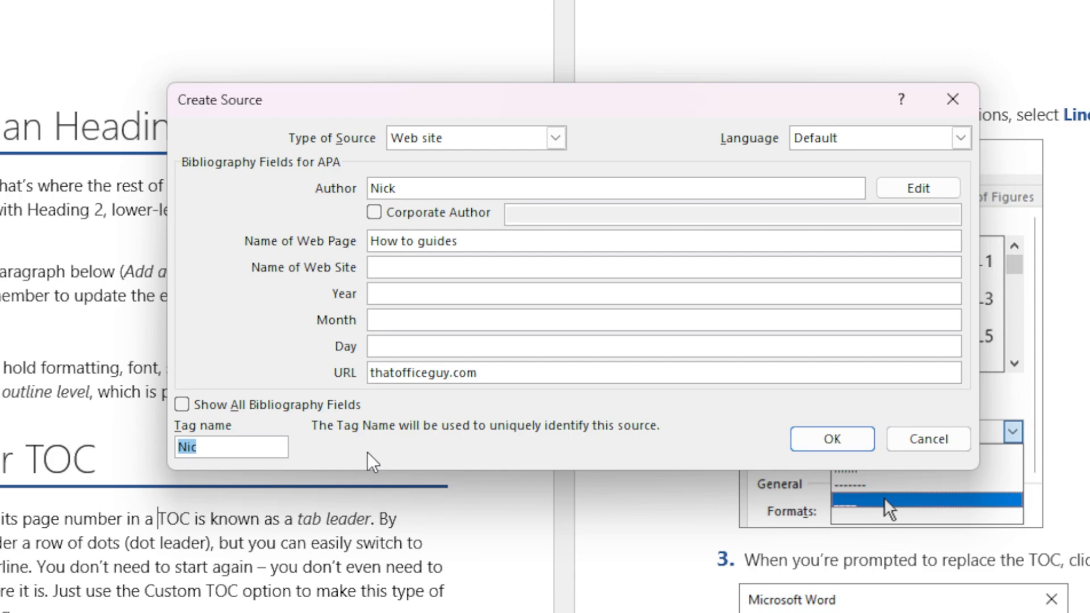
type("ThatOffice")
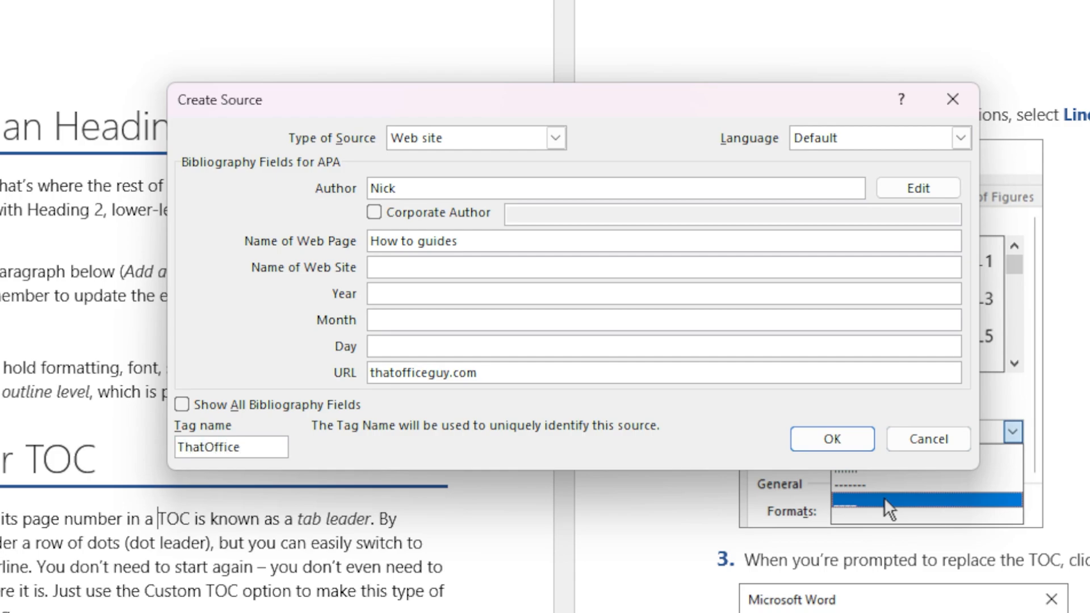
type("Guy")
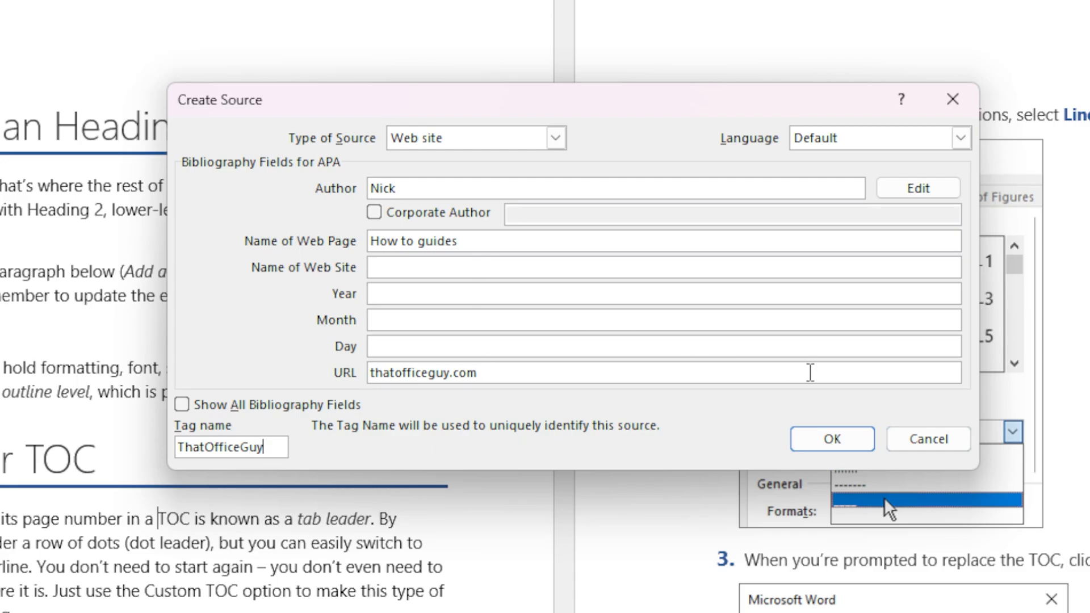
left_click(831, 439)
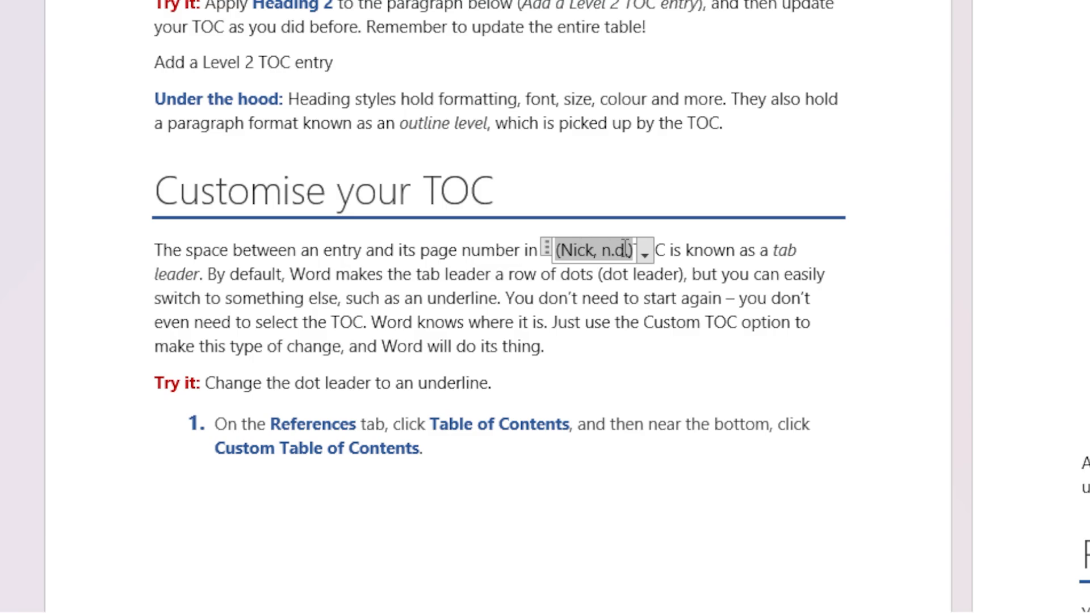
Step: Open the (Nick, n.d.) citation's options and view its source details for editing
left_click(644, 251)
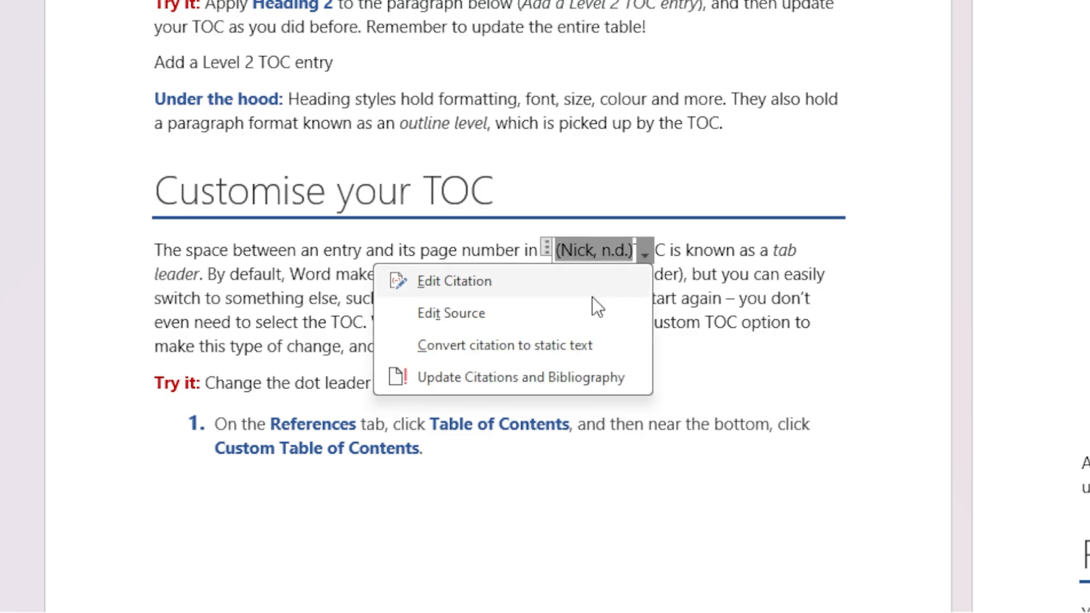
mouse_move(450, 312)
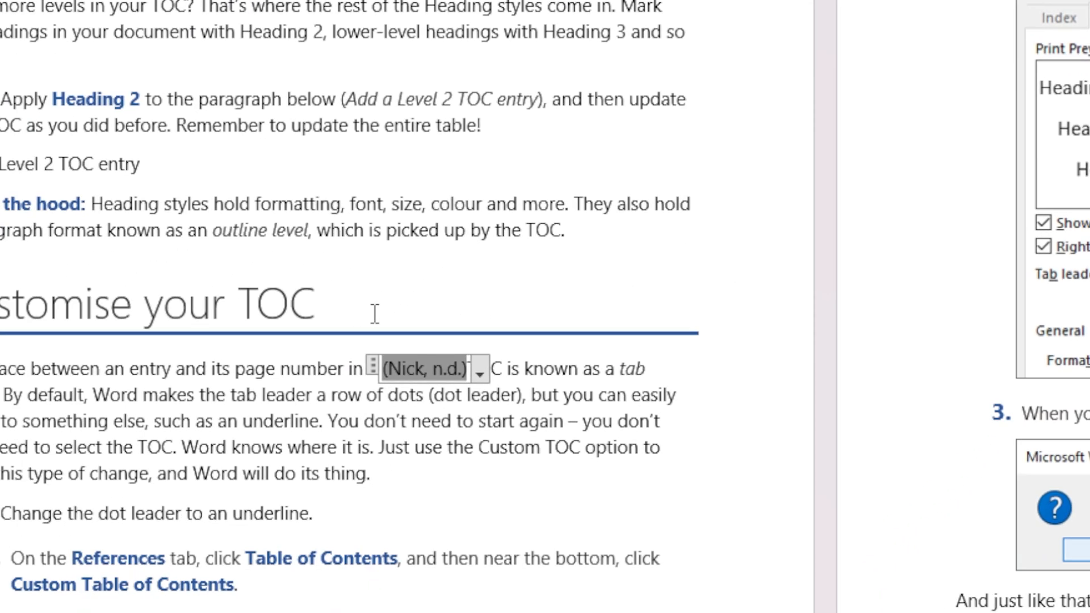
left_click(477, 369)
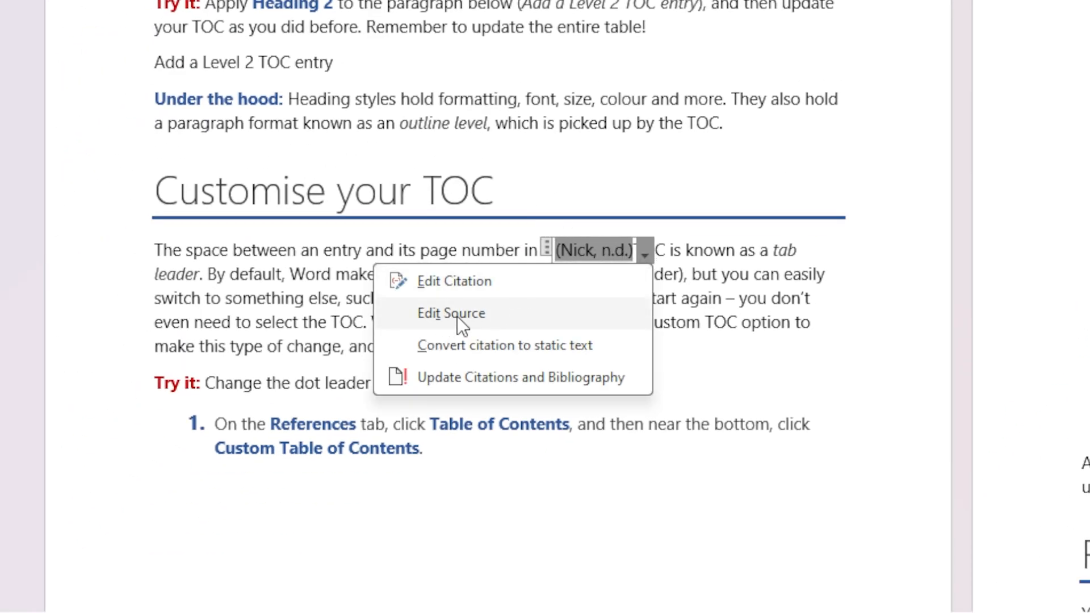
left_click(452, 313)
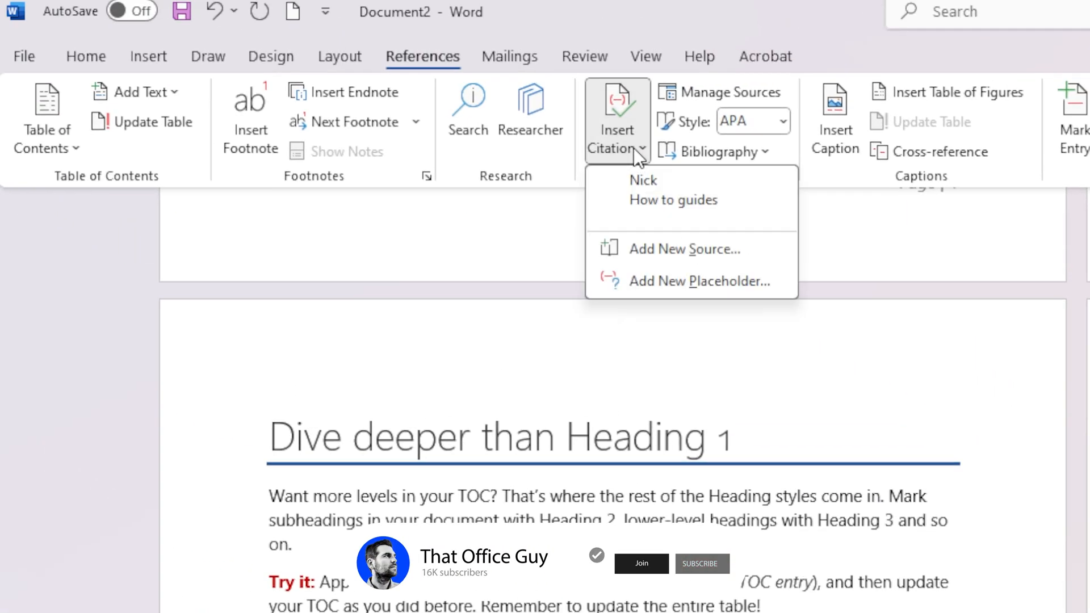
Step: Close the source list and scroll back through the document
left_click(676, 205)
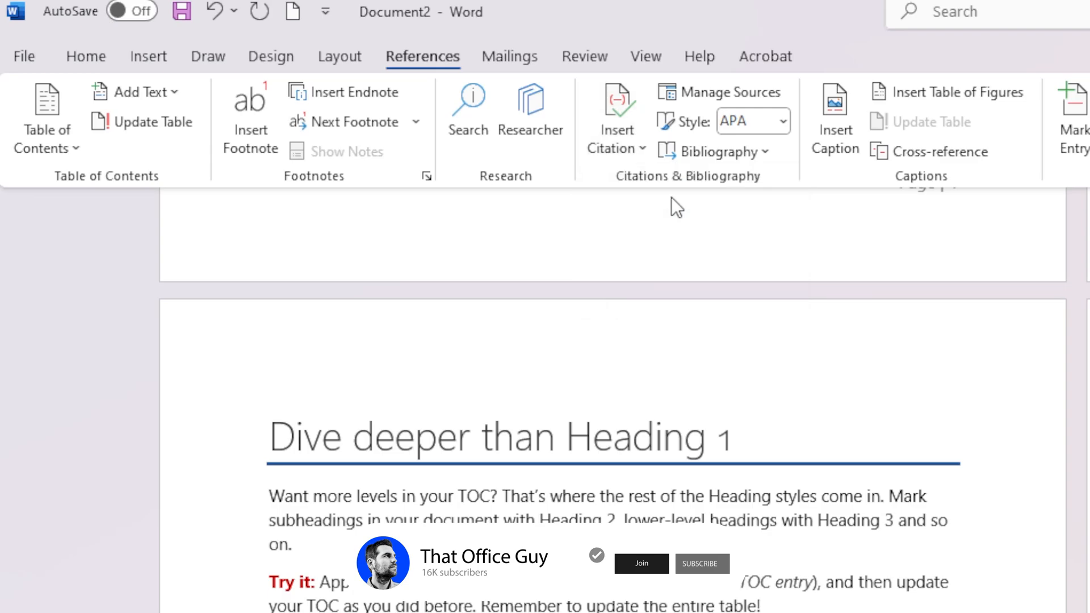
scroll("down", 3)
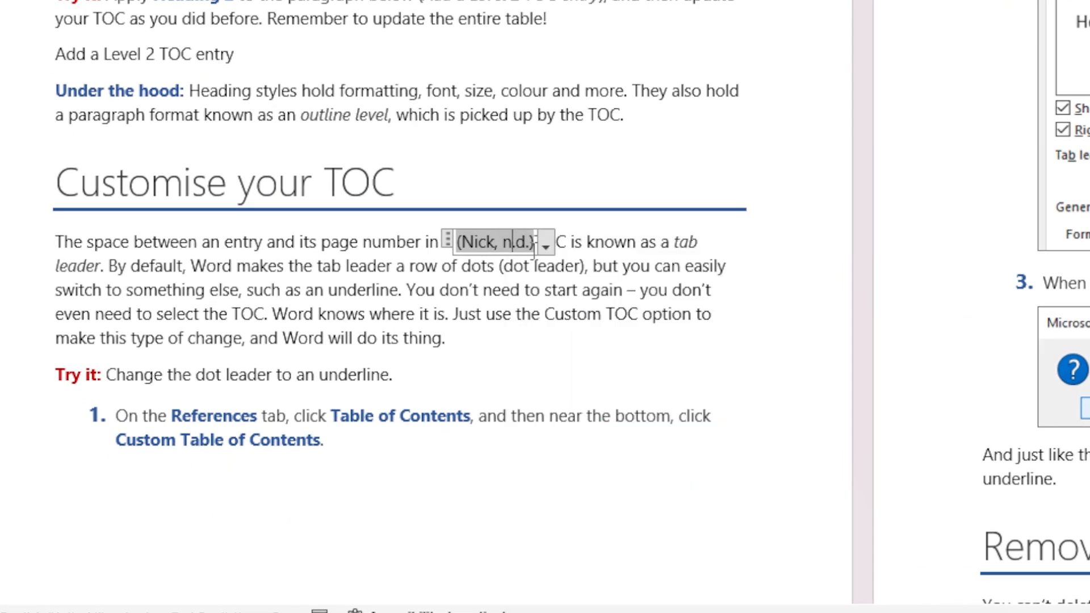
Step: Convert the (Nick, n.d.) citation to static text via its dropdown menu
left_click(547, 247)
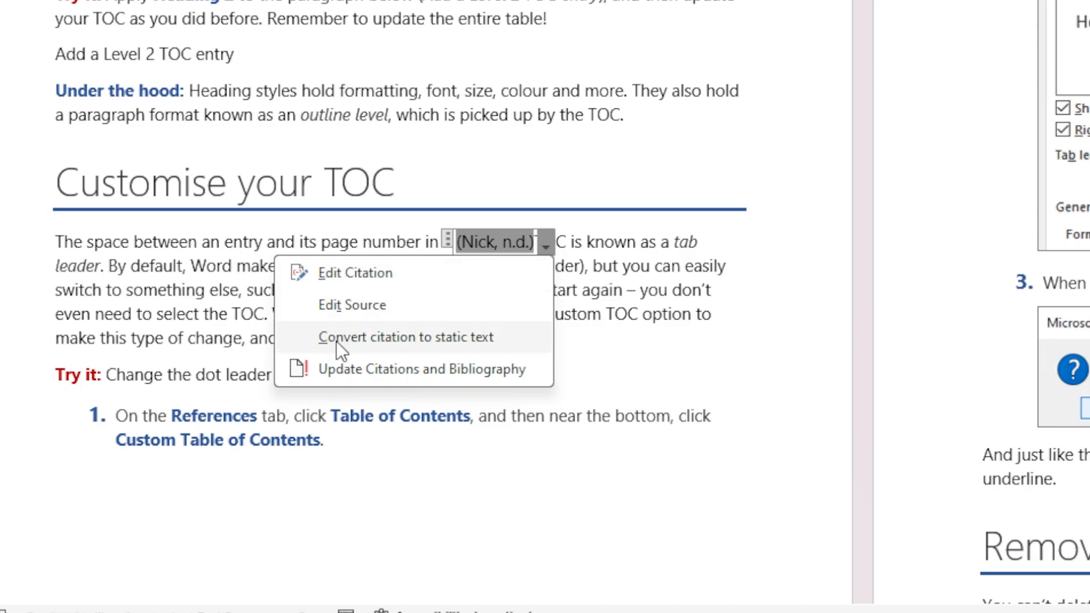
mouse_move(437, 353)
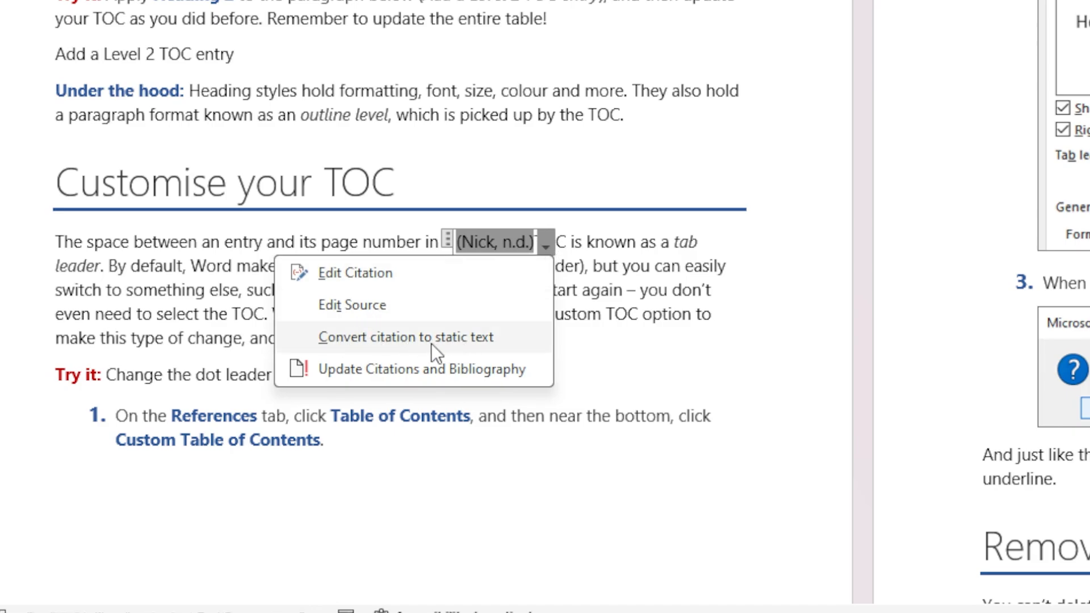
left_click(405, 336)
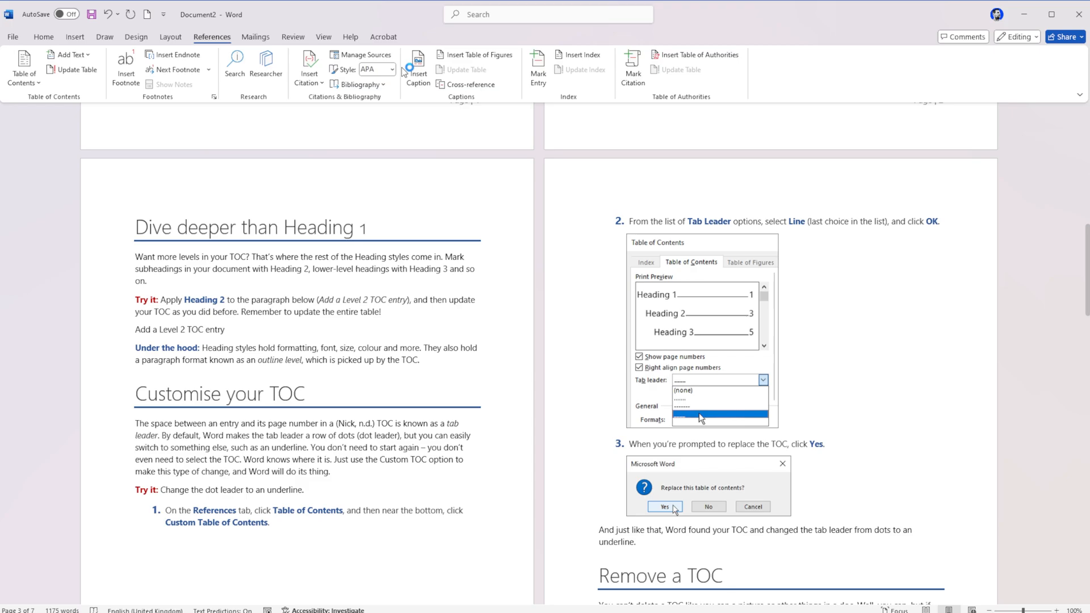
left_click(361, 55)
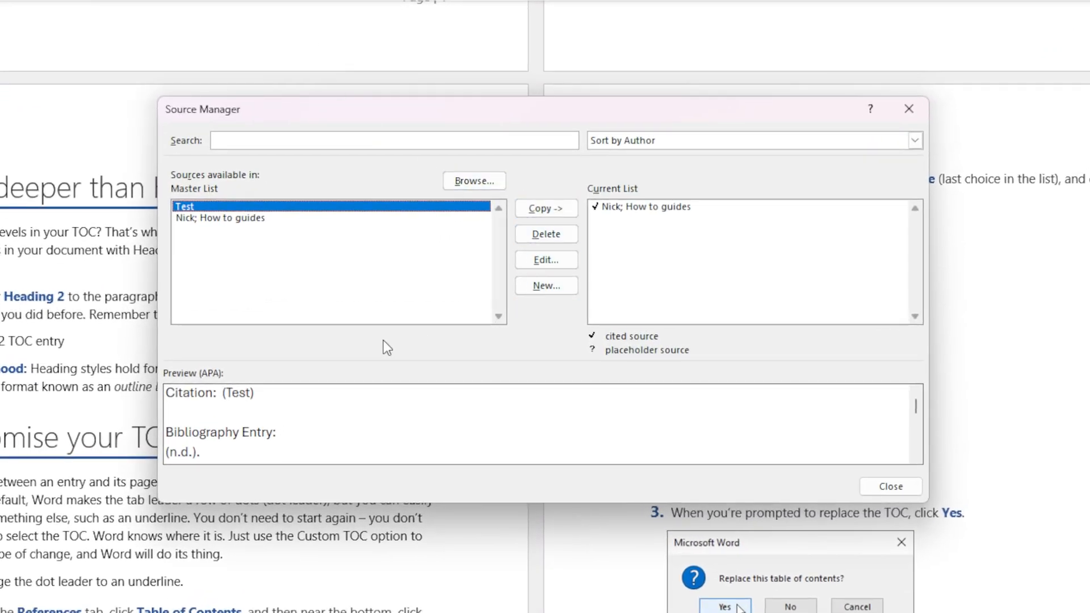
mouse_move(647, 198)
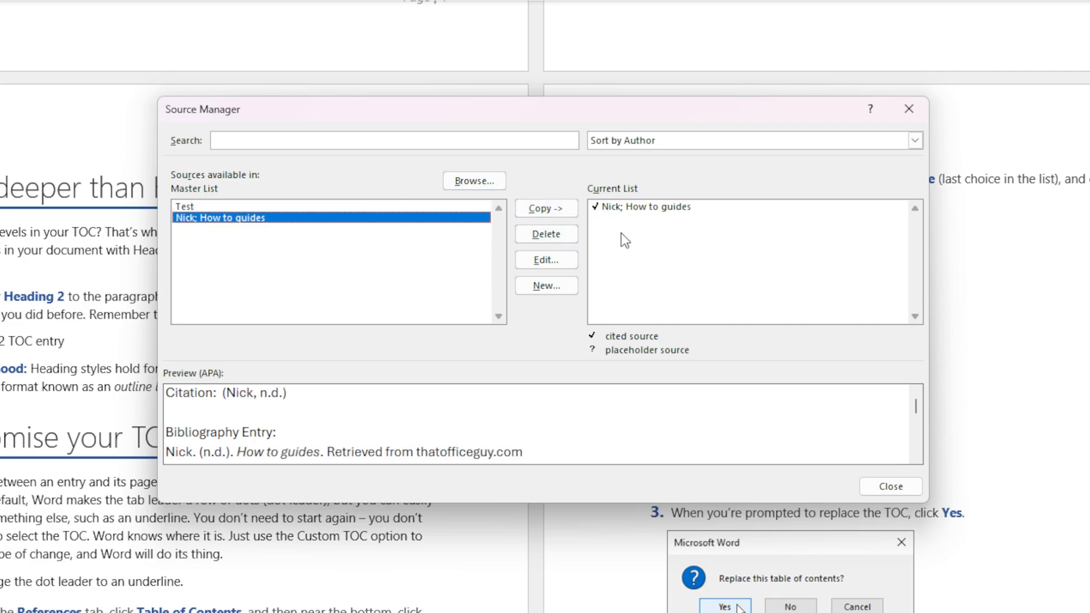
mouse_move(473, 260)
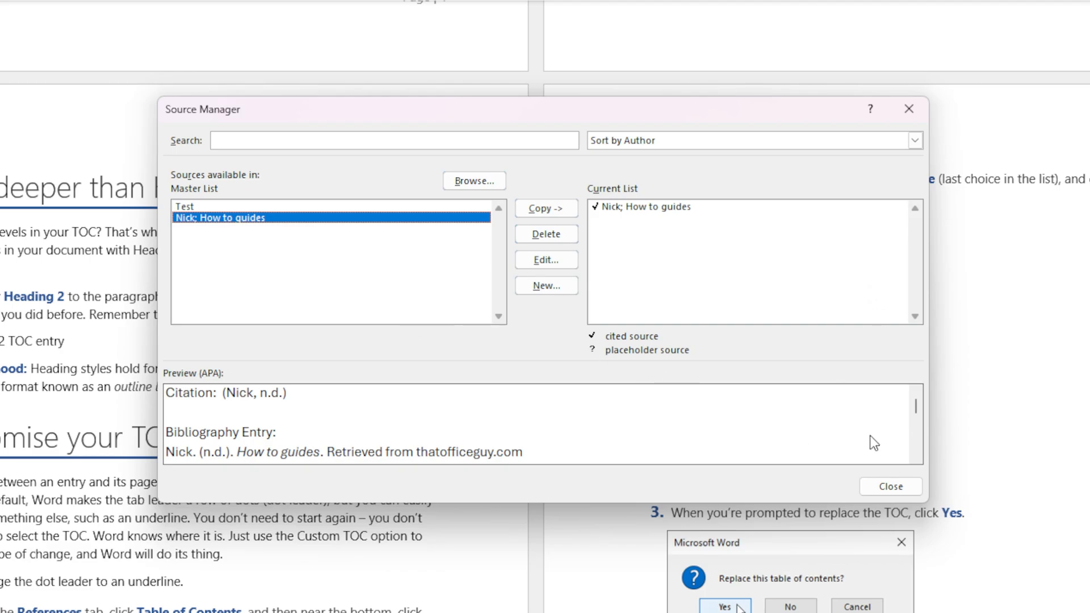
left_click(890, 486)
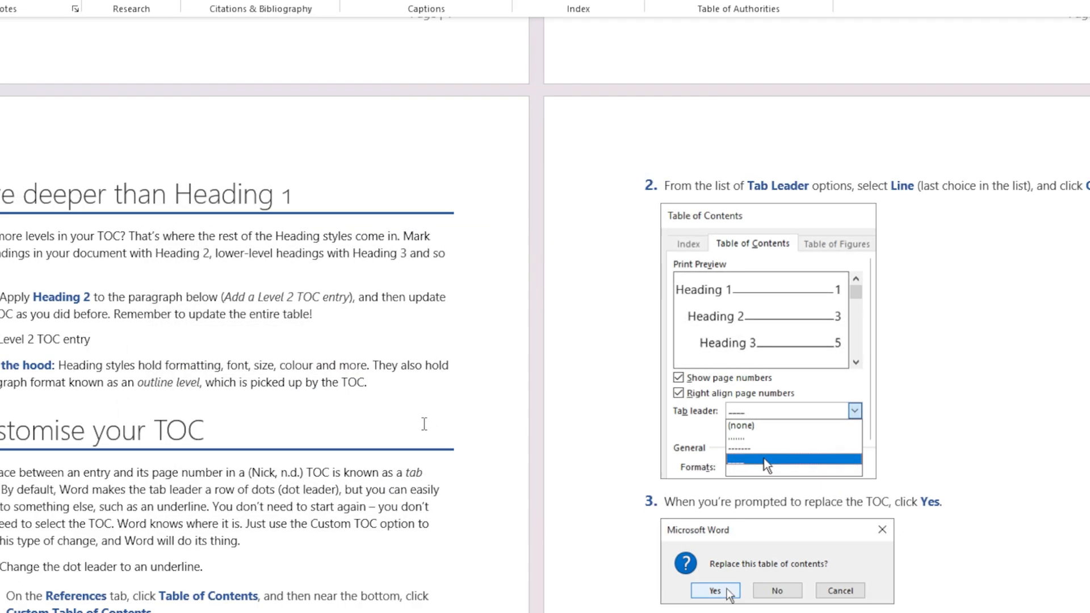